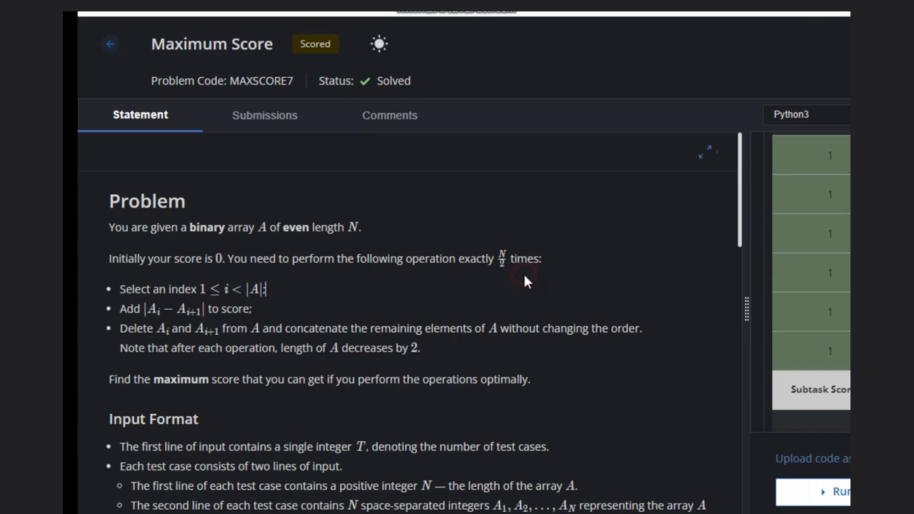
Scroll the Maximum Score statement down to the Output Format and Constraints sections
scroll(down, 3)
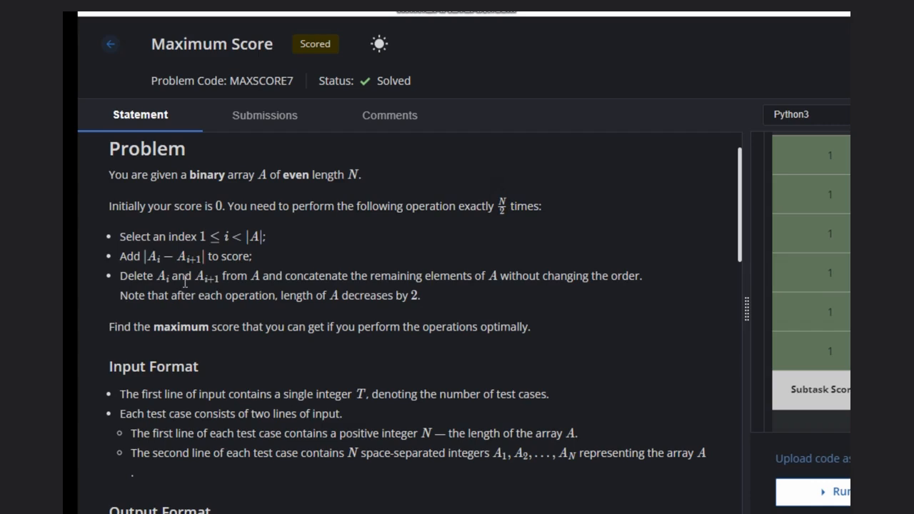
mouse_move(212, 237)
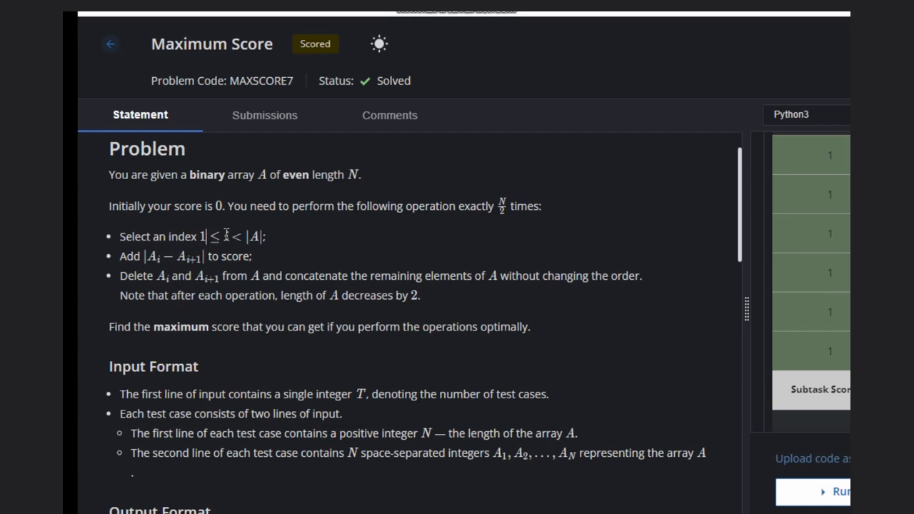
mouse_move(282, 244)
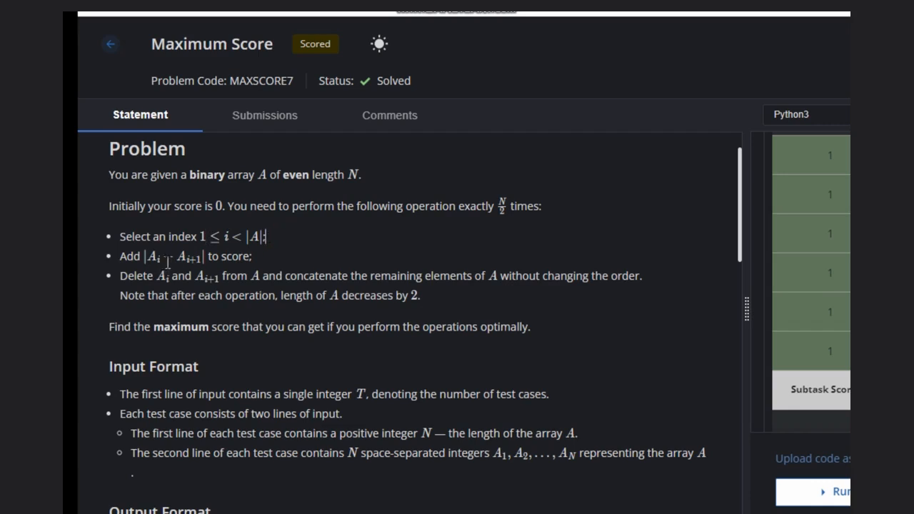
mouse_move(251, 273)
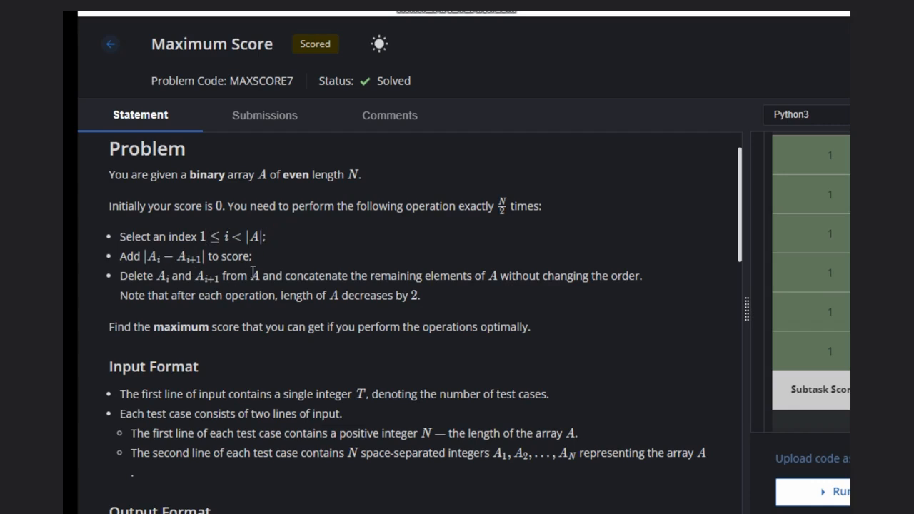
mouse_move(143, 292)
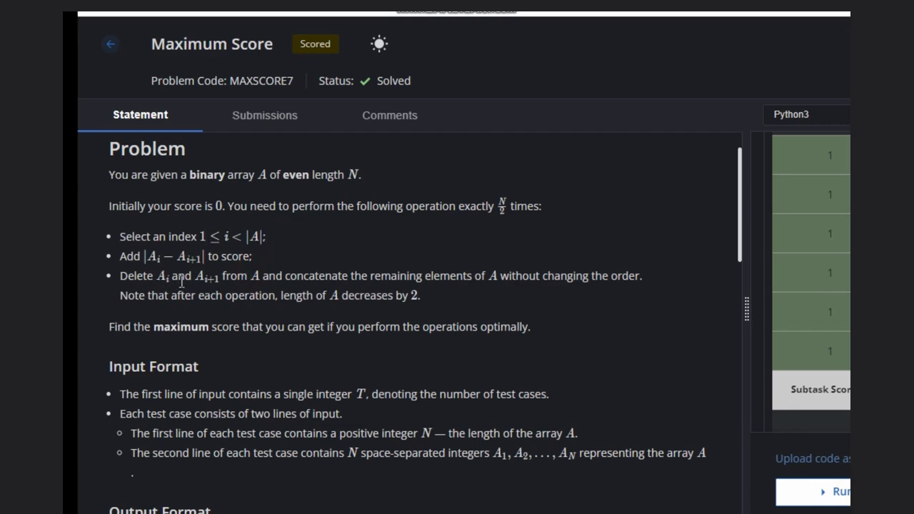
mouse_move(426, 298)
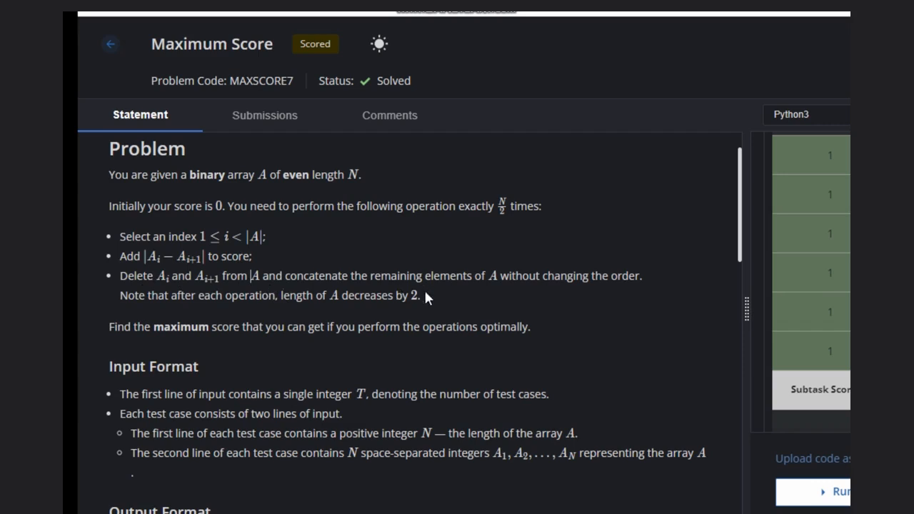
mouse_move(536, 291)
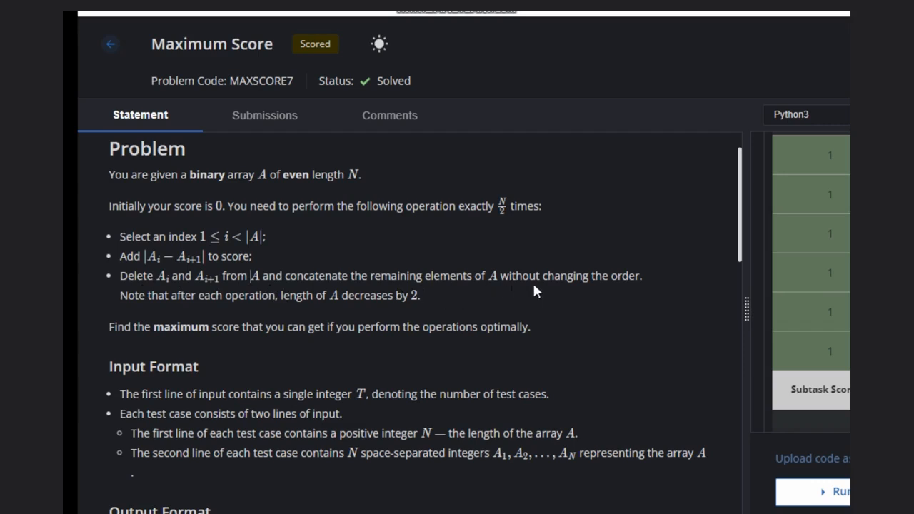
mouse_move(524, 345)
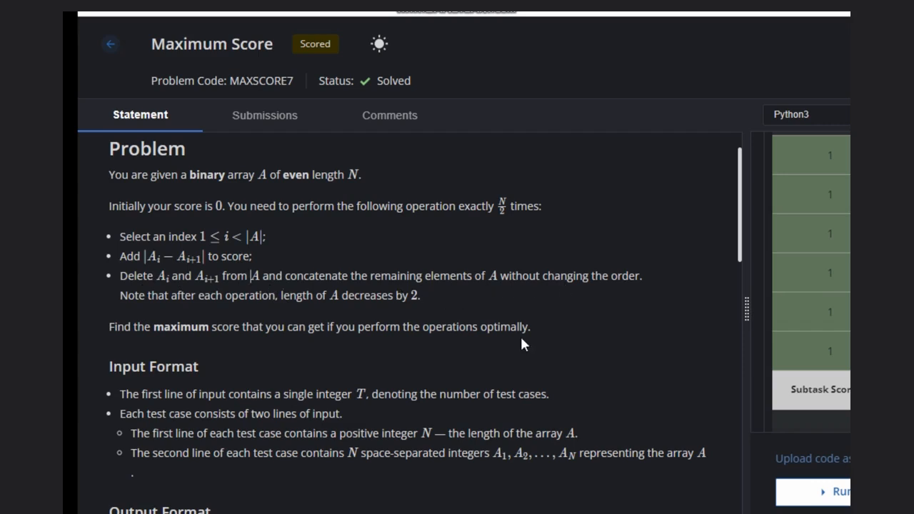
mouse_move(152, 343)
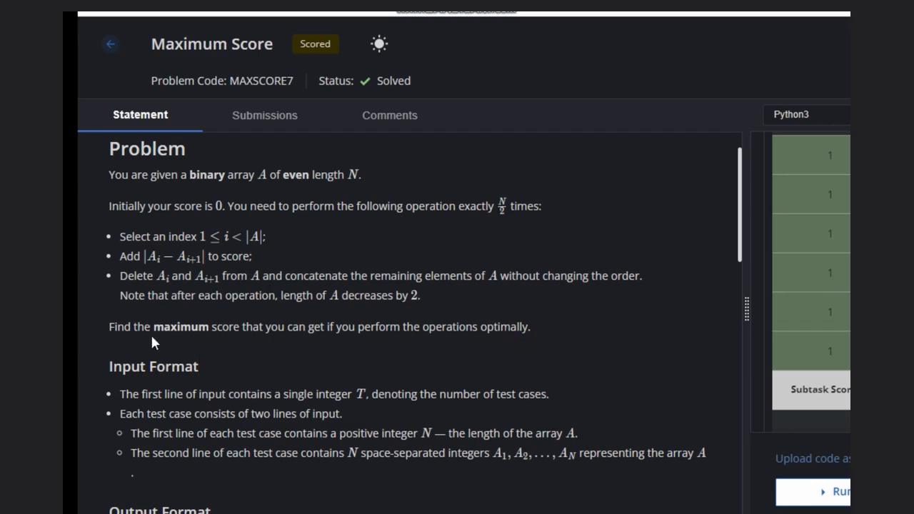
mouse_move(280, 323)
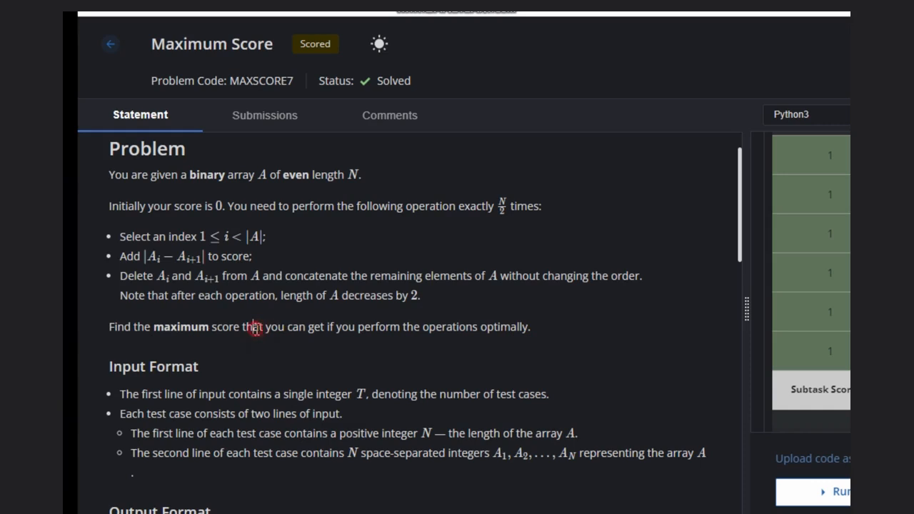
scroll(down, 3)
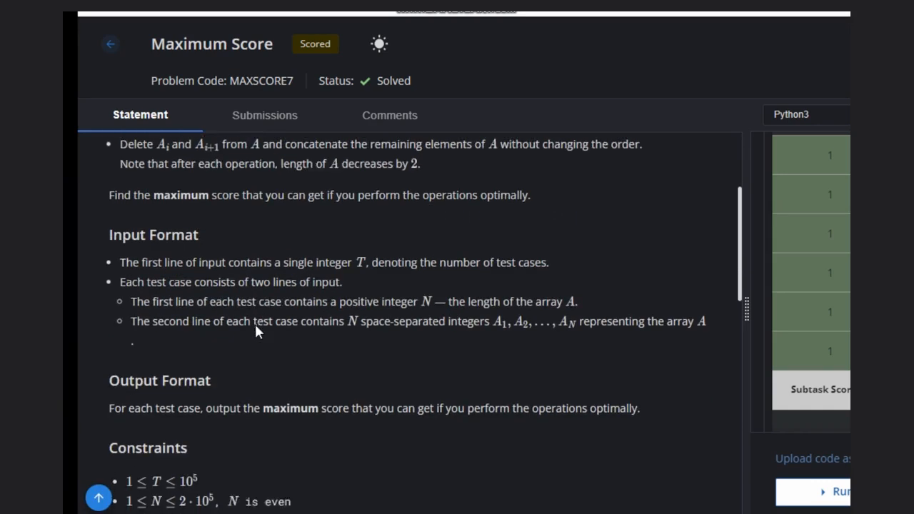
In red, write the index equation |1−0| under the pair 0 1 in Sample 1, then cross it out
scroll(down, 3)
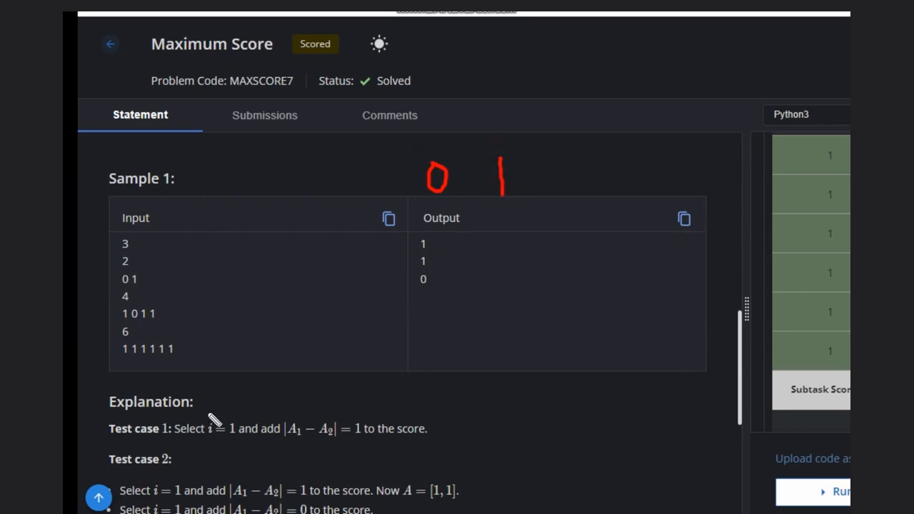
mouse_move(418, 166)
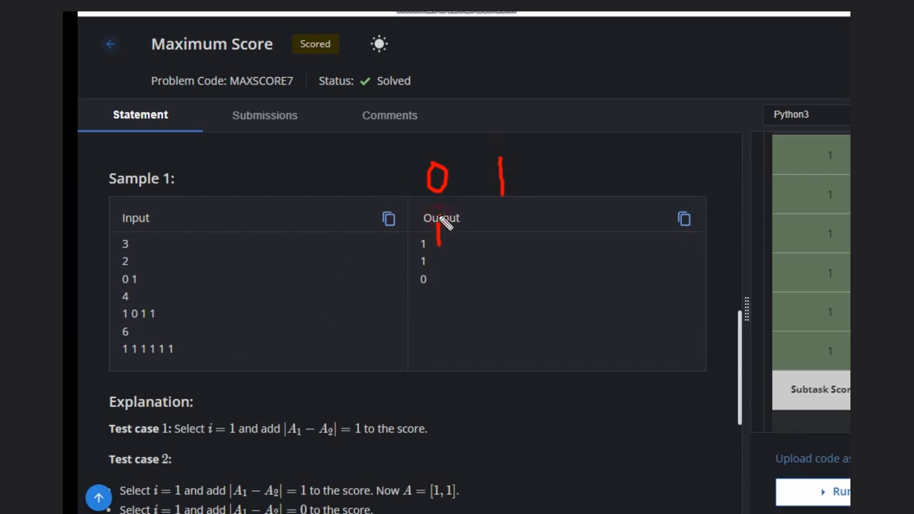
drag(447, 232, 504, 229)
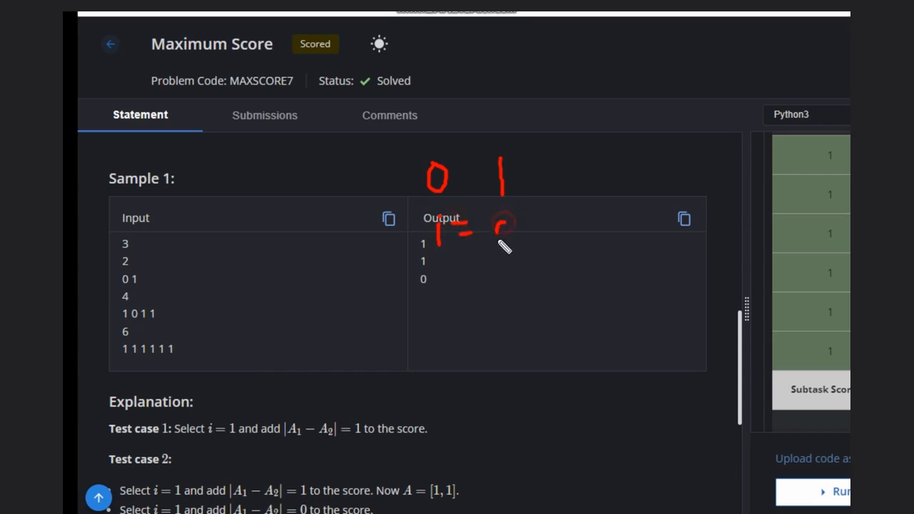
drag(501, 214, 500, 247)
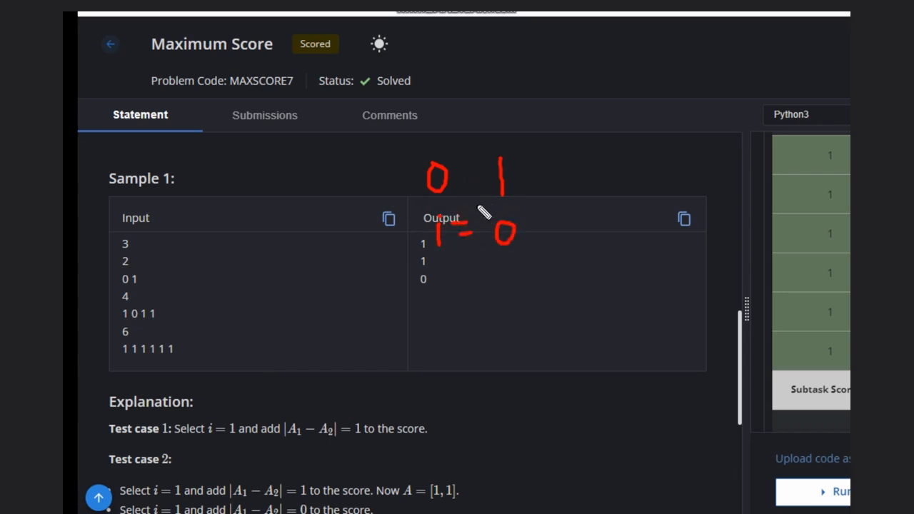
mouse_move(627, 184)
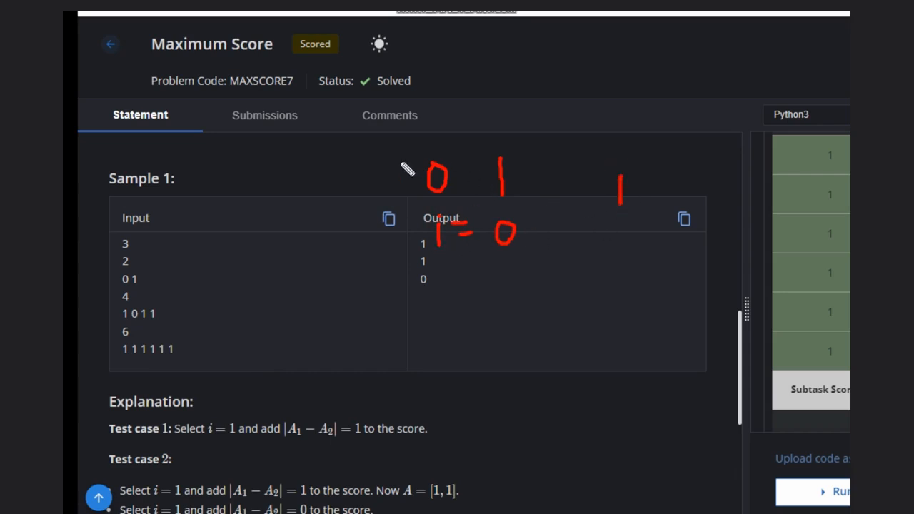
drag(400, 153, 529, 196)
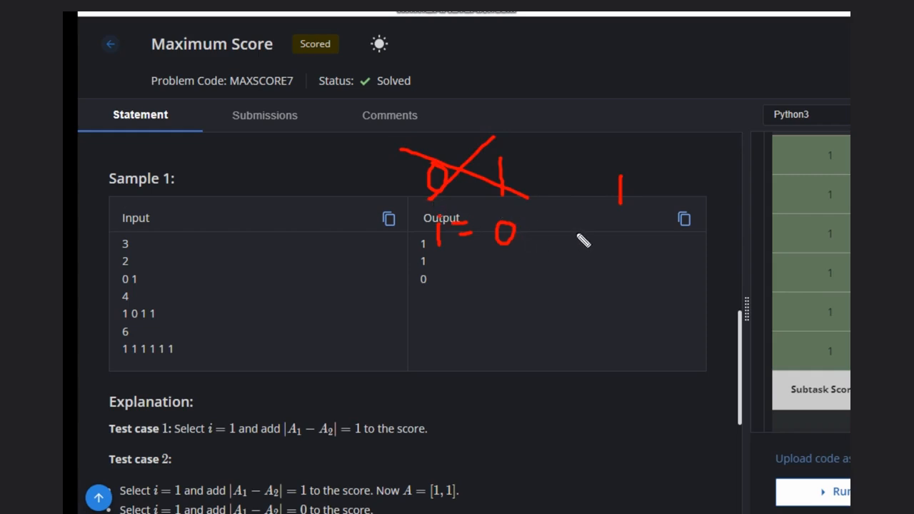
mouse_move(847, 192)
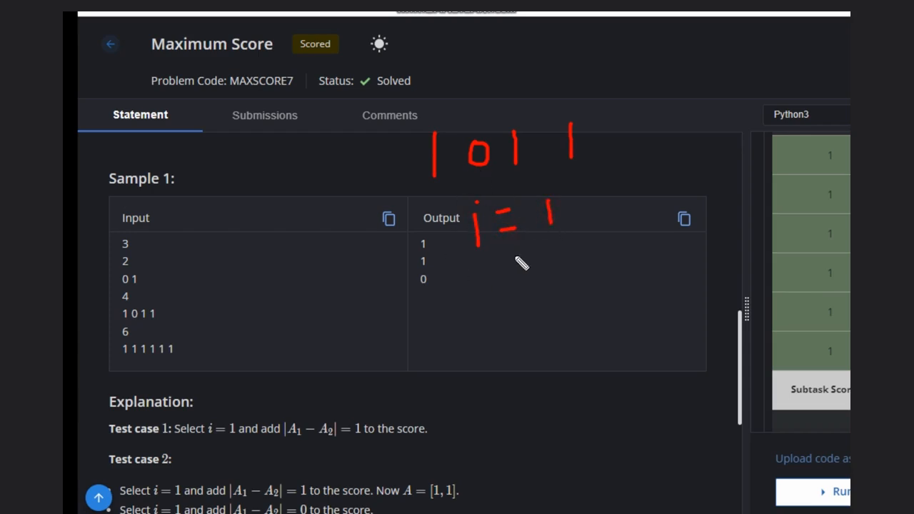
mouse_move(468, 193)
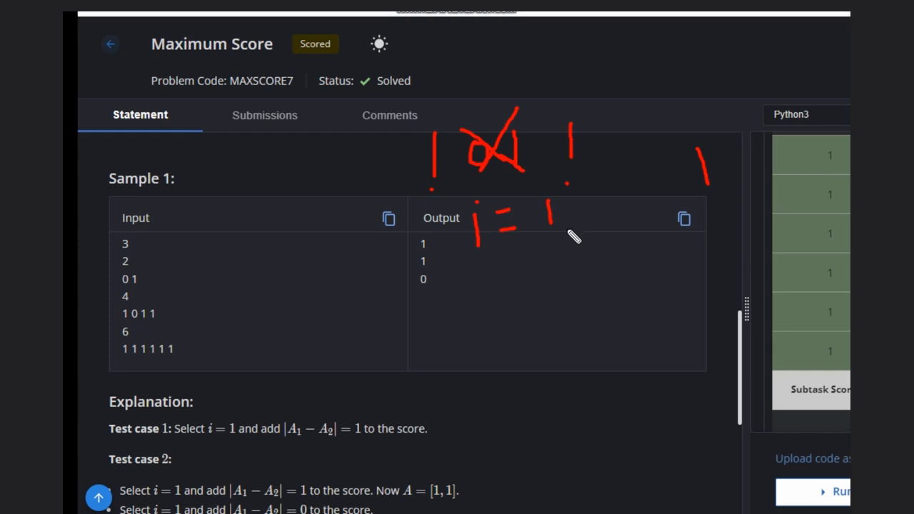
mouse_move(600, 222)
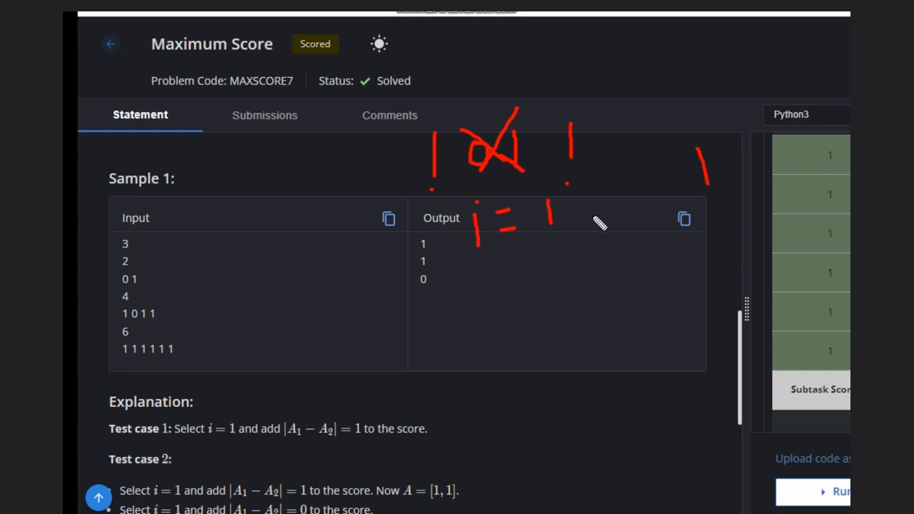
mouse_move(118, 410)
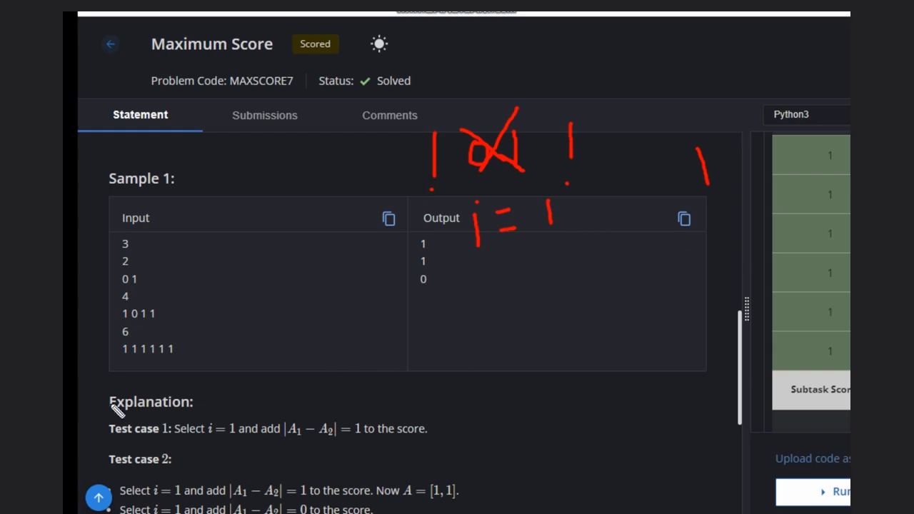
Underline the all-ones array 1 1 1 1 1 1 in Sample 1's input in red
drag(114, 373, 189, 381)
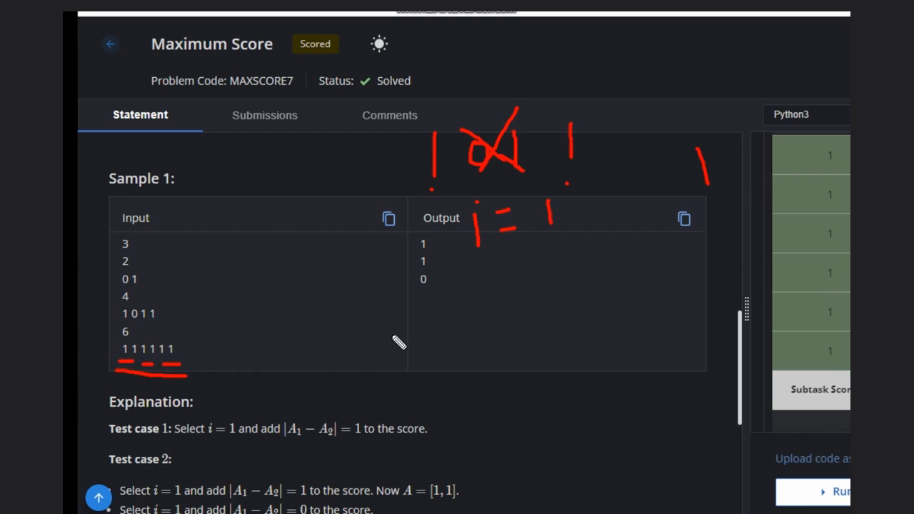
mouse_move(418, 361)
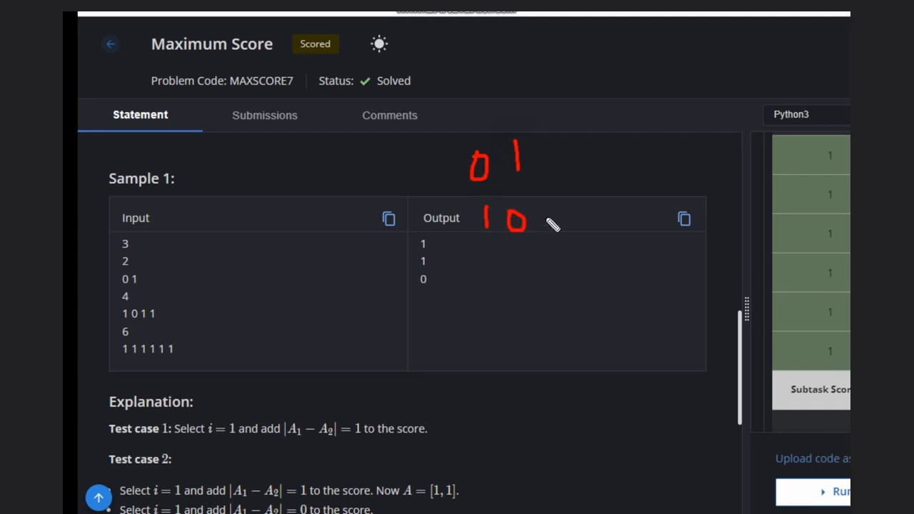
mouse_move(483, 321)
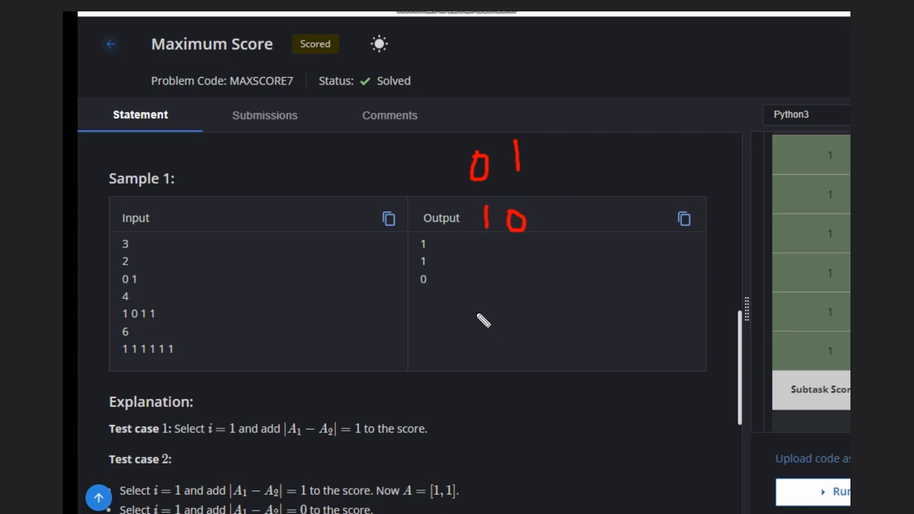
mouse_move(325, 331)
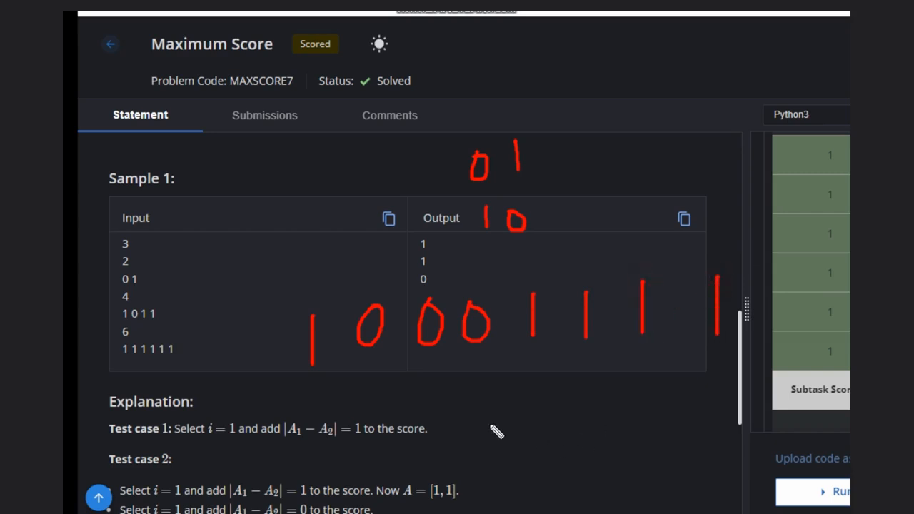
mouse_move(336, 395)
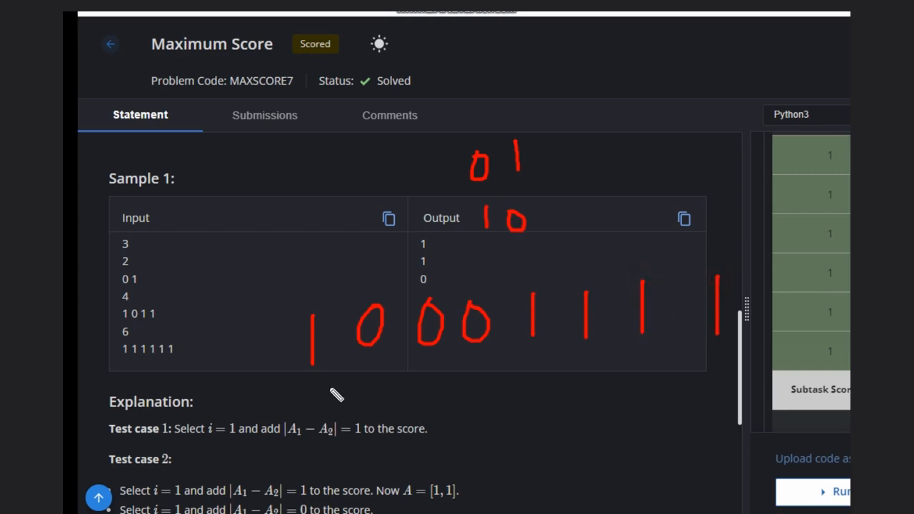
Add red tick marks, bracket the 1 0 0 0 1 1 1 1 pairs, and write a tally below them
drag(304, 391, 384, 384)
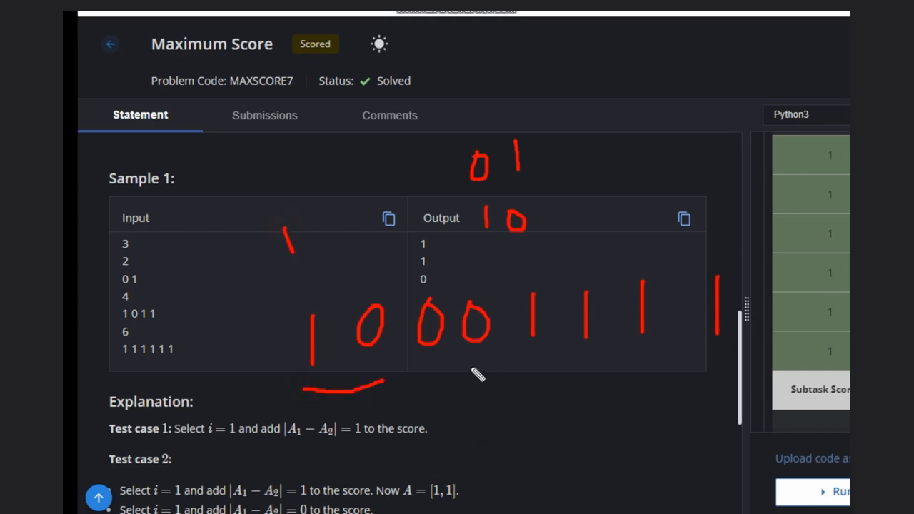
drag(464, 364, 547, 350)
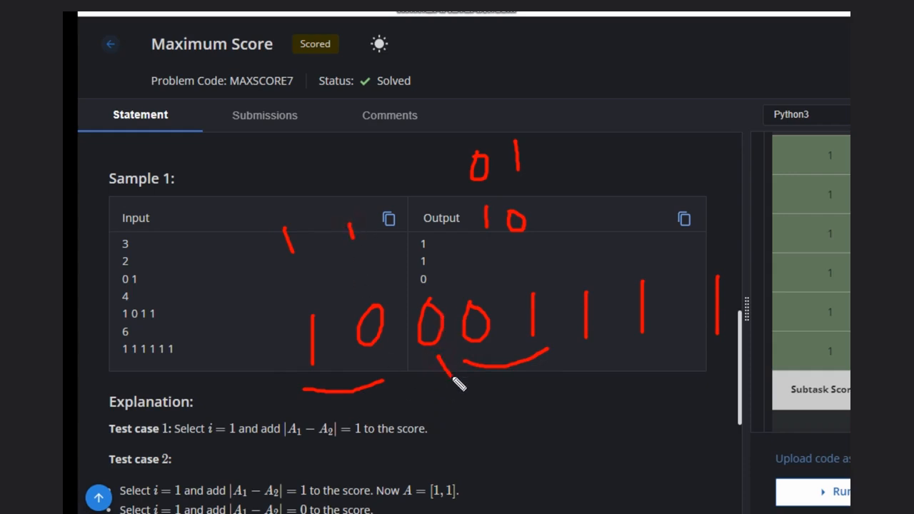
drag(450, 378, 572, 386)
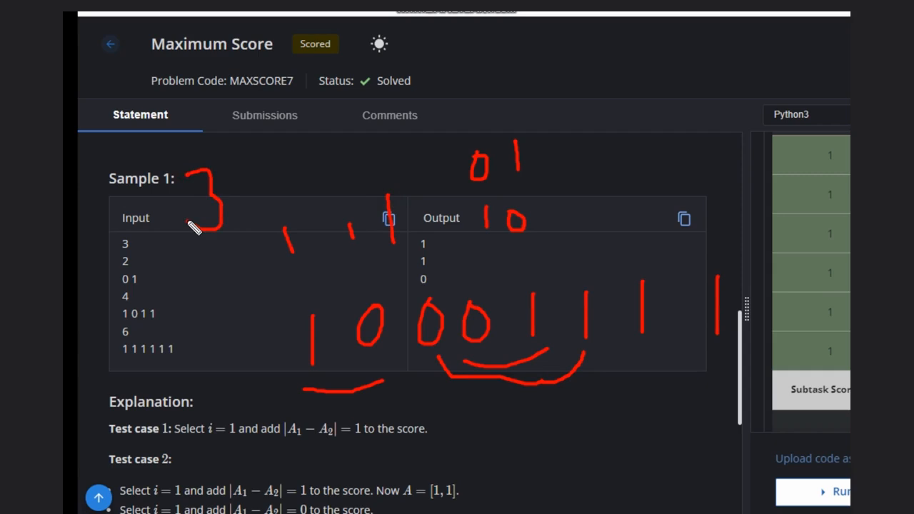
mouse_move(490, 420)
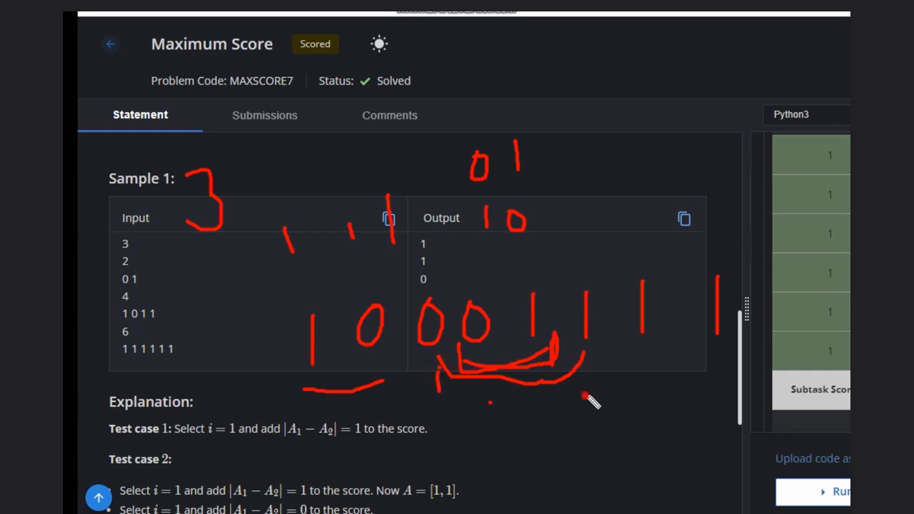
drag(586, 364, 589, 426)
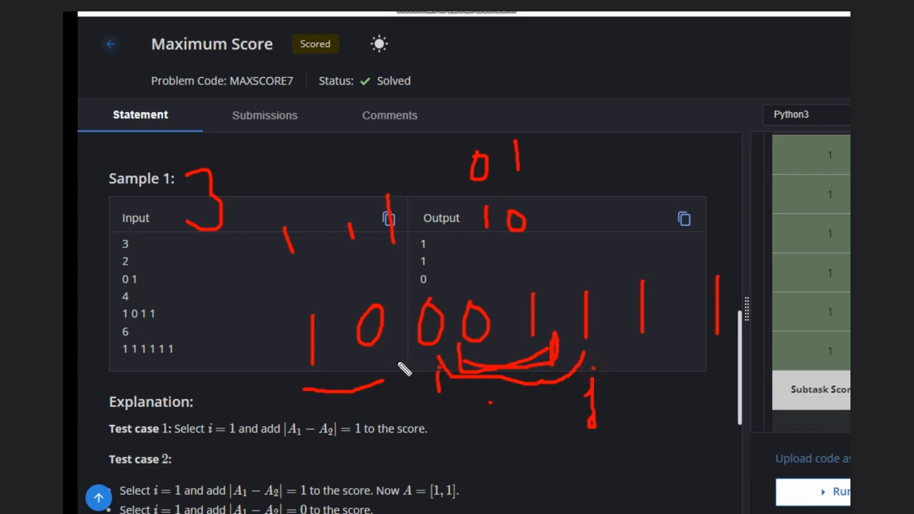
mouse_move(550, 411)
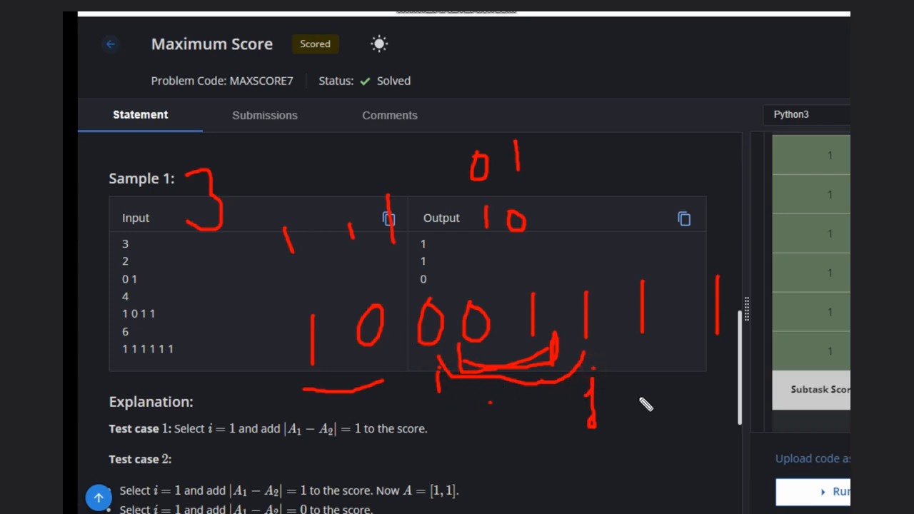
mouse_move(553, 432)
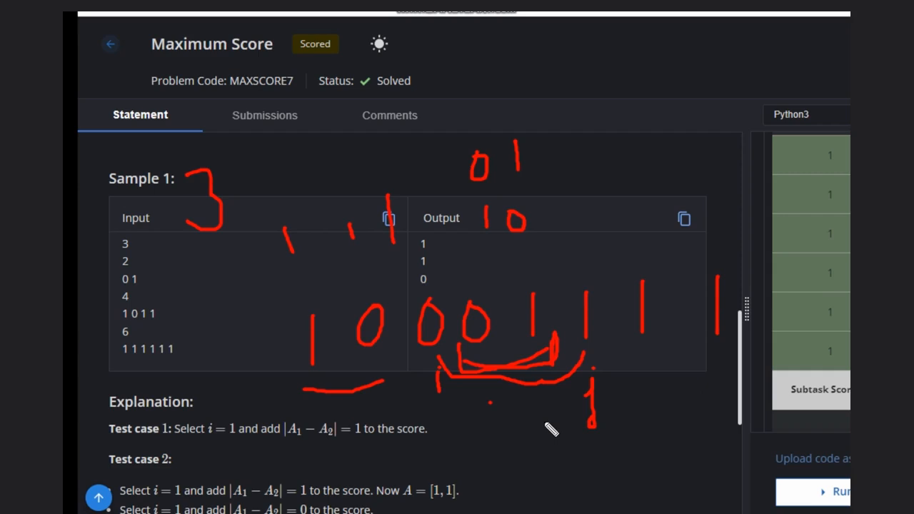
mouse_move(493, 277)
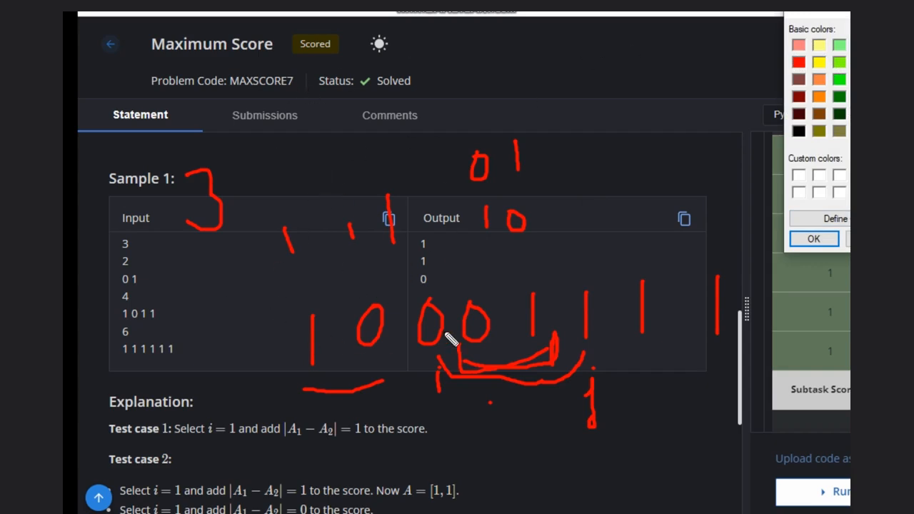
mouse_move(400, 376)
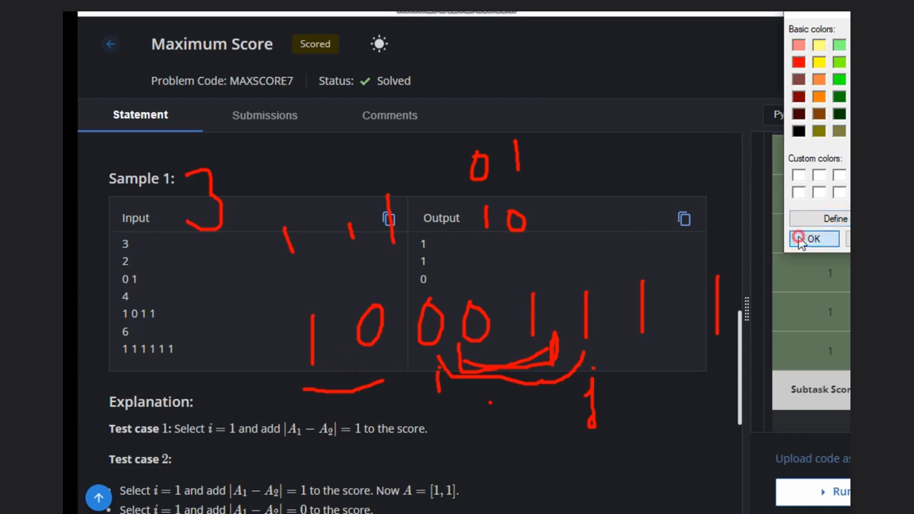
Confirm a new basic pen colour in the colour picker
click(814, 238)
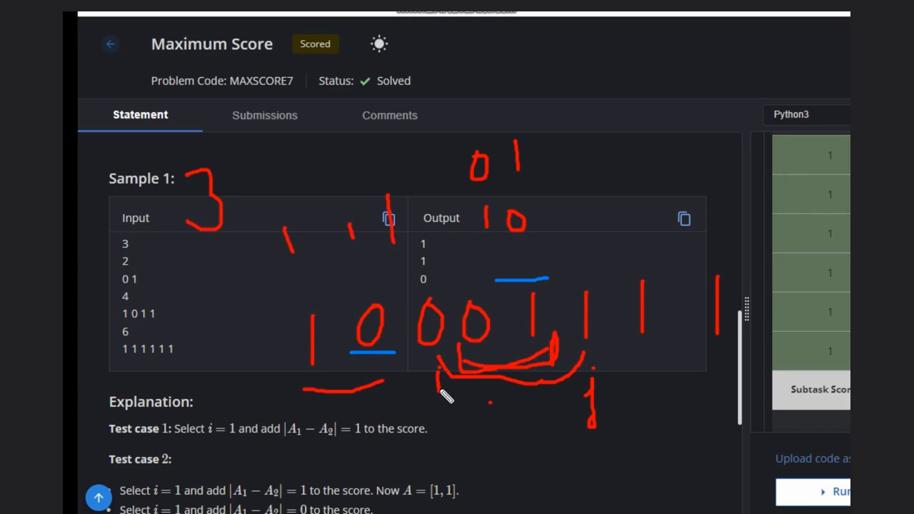
mouse_move(538, 196)
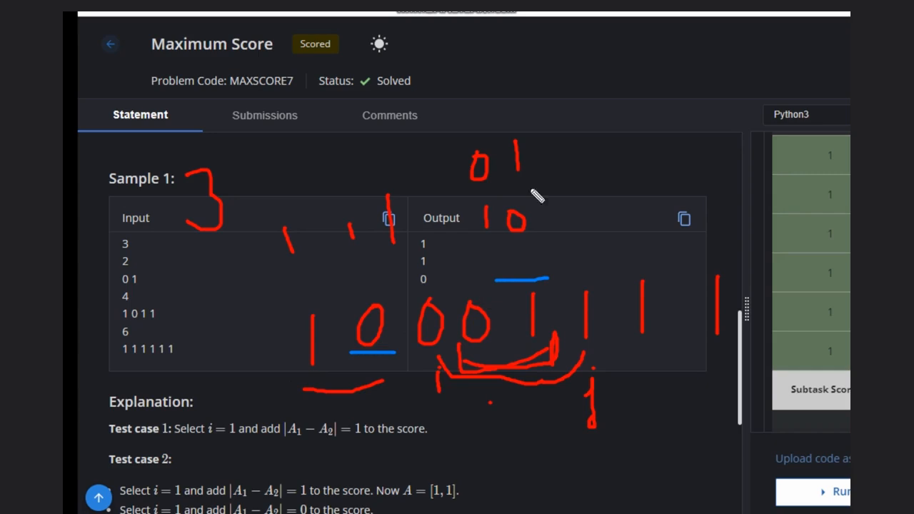
mouse_move(586, 79)
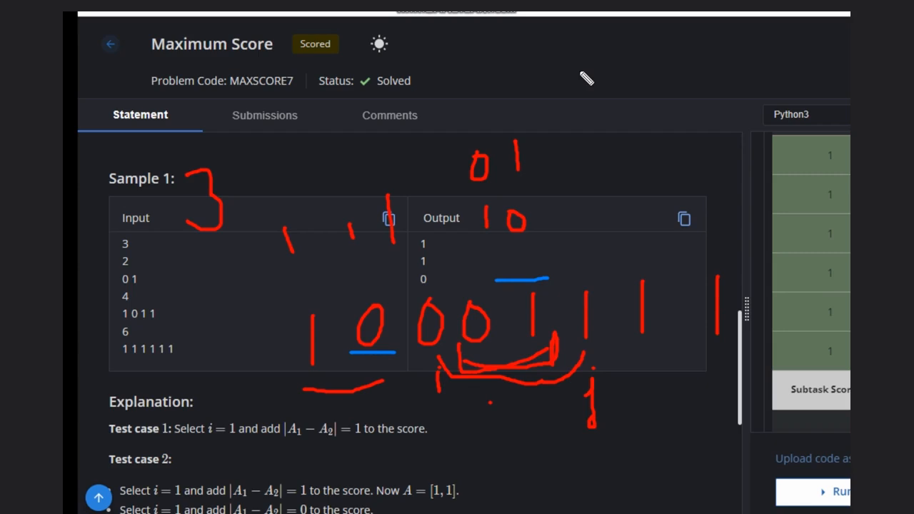
mouse_move(818, 179)
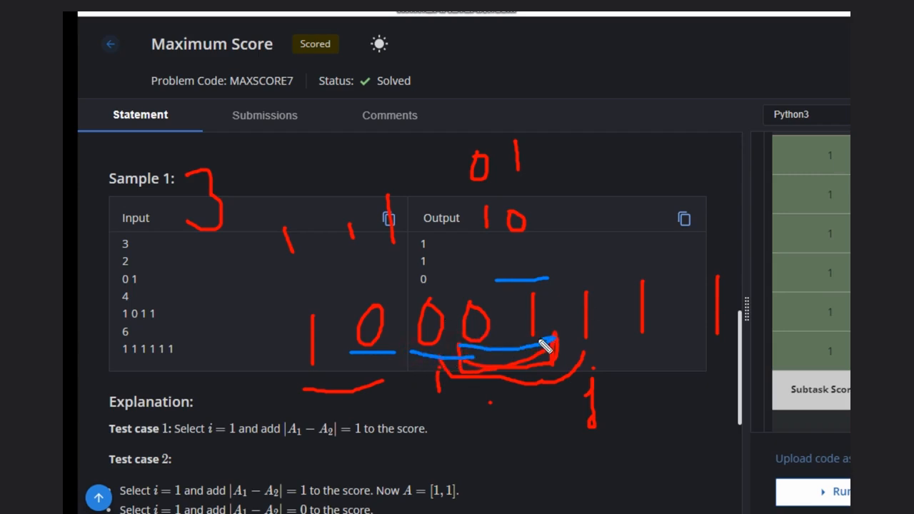
Draw a blue stroke from the middle zeros and a blue bracket under the middle pairs
drag(554, 340, 454, 407)
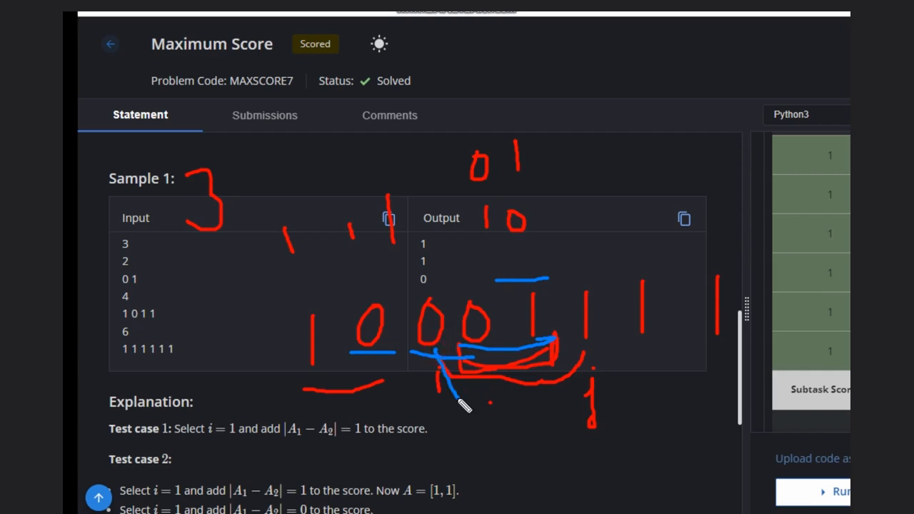
drag(468, 399, 585, 375)
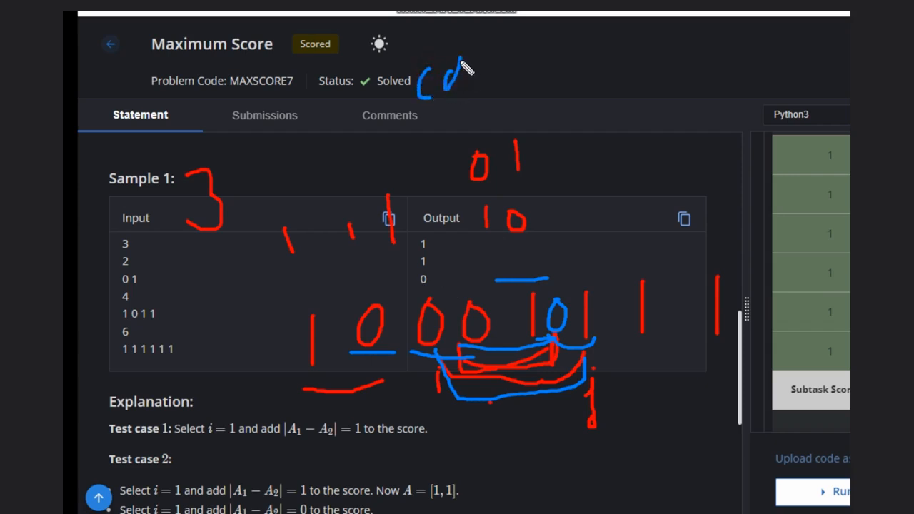
Write 'count' and 'min(' in blue with a linking arrow, then loop the trailing 1 into the bracket
drag(465, 72, 550, 68)
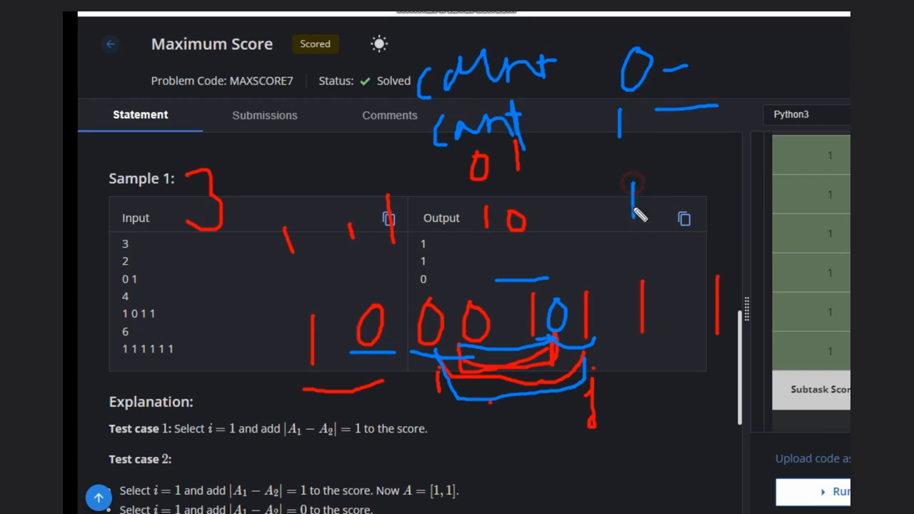
drag(631, 215, 715, 143)
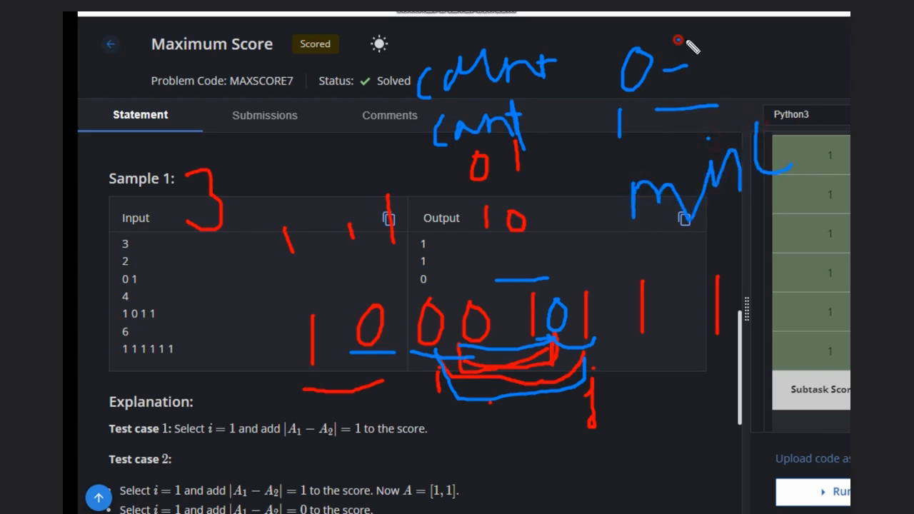
drag(678, 42, 786, 136)
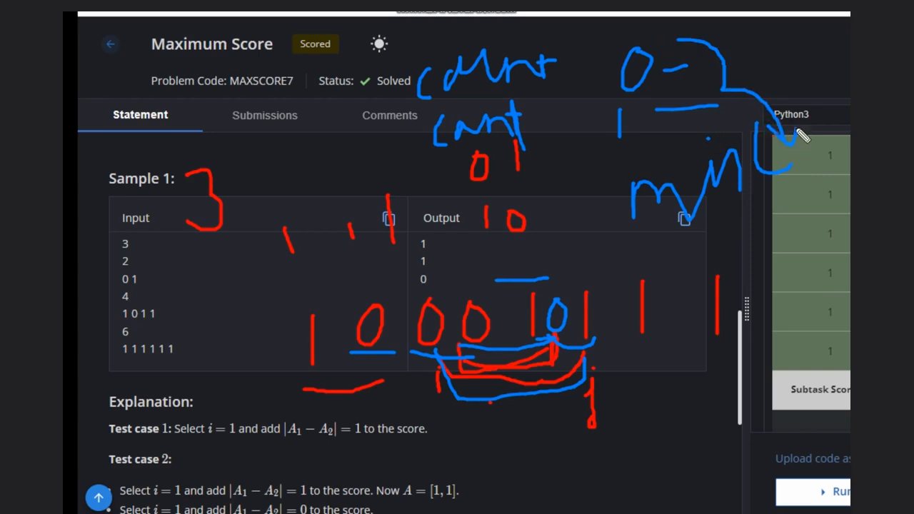
mouse_move(470, 357)
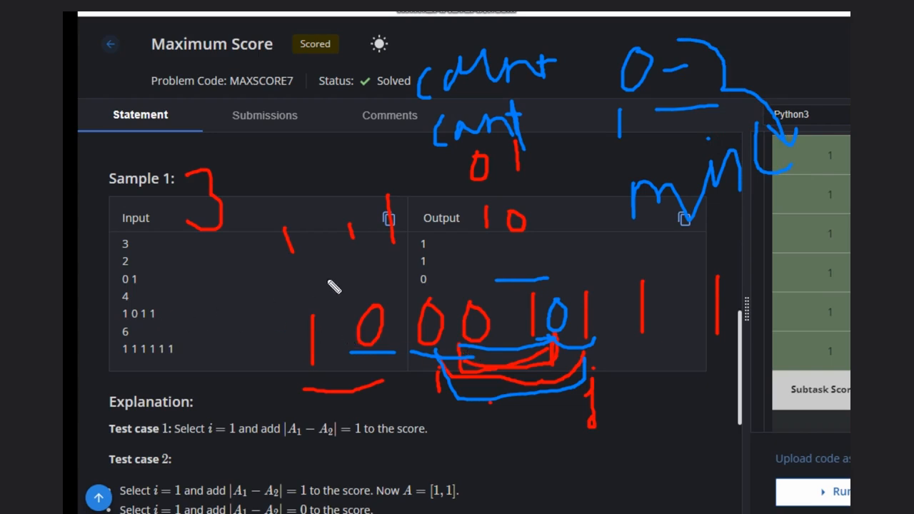
mouse_move(425, 309)
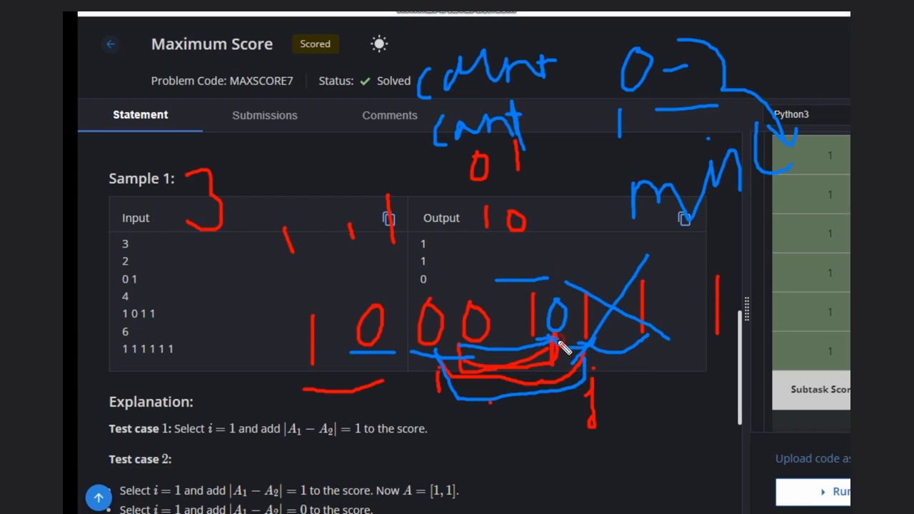
drag(560, 343, 696, 336)
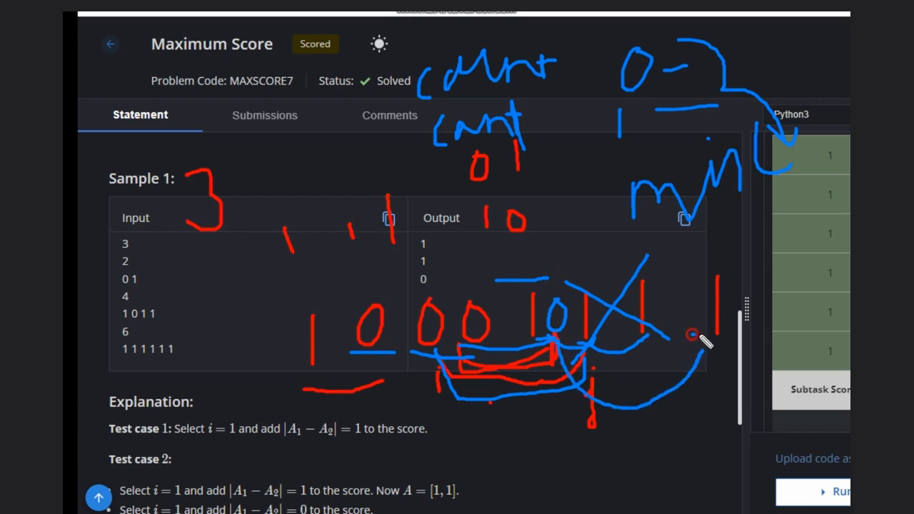